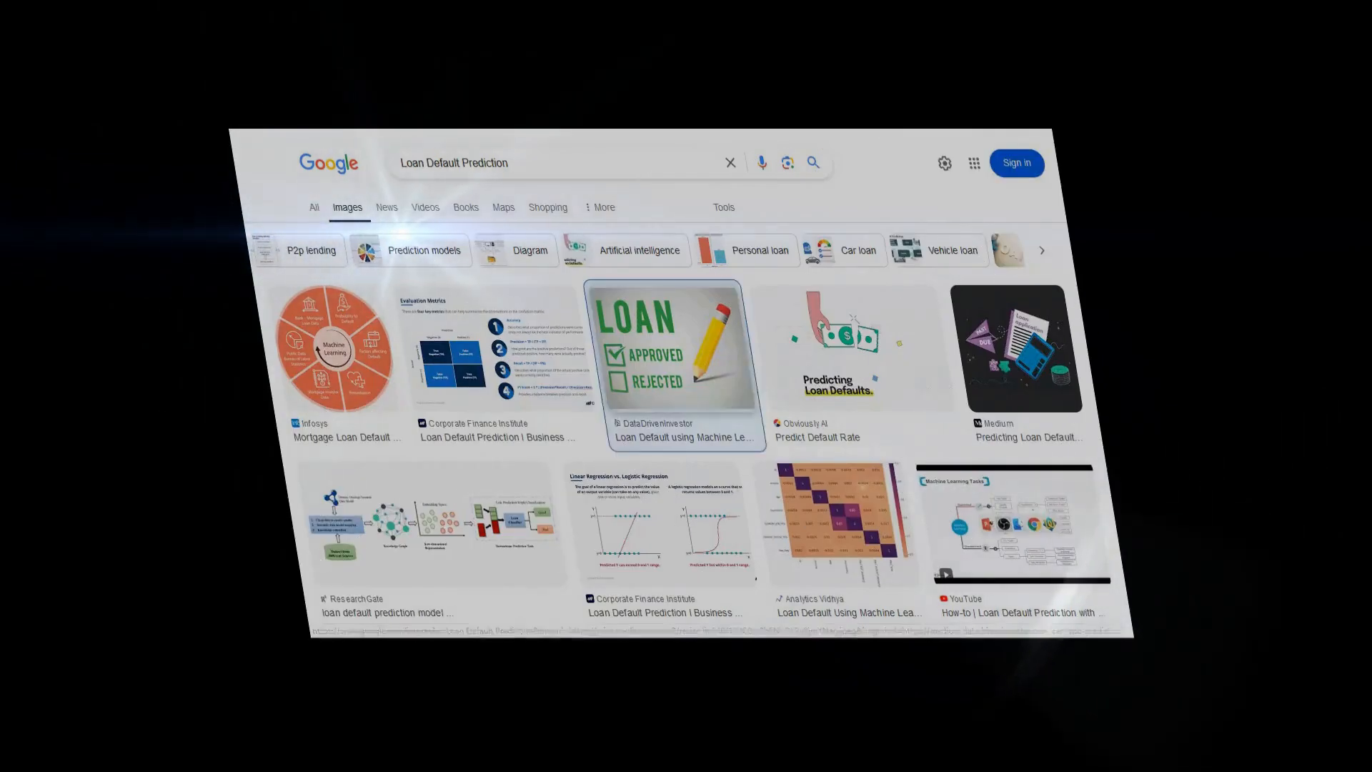
- Run the 'AI Industry' search on the Google Images tab
click(667, 353)
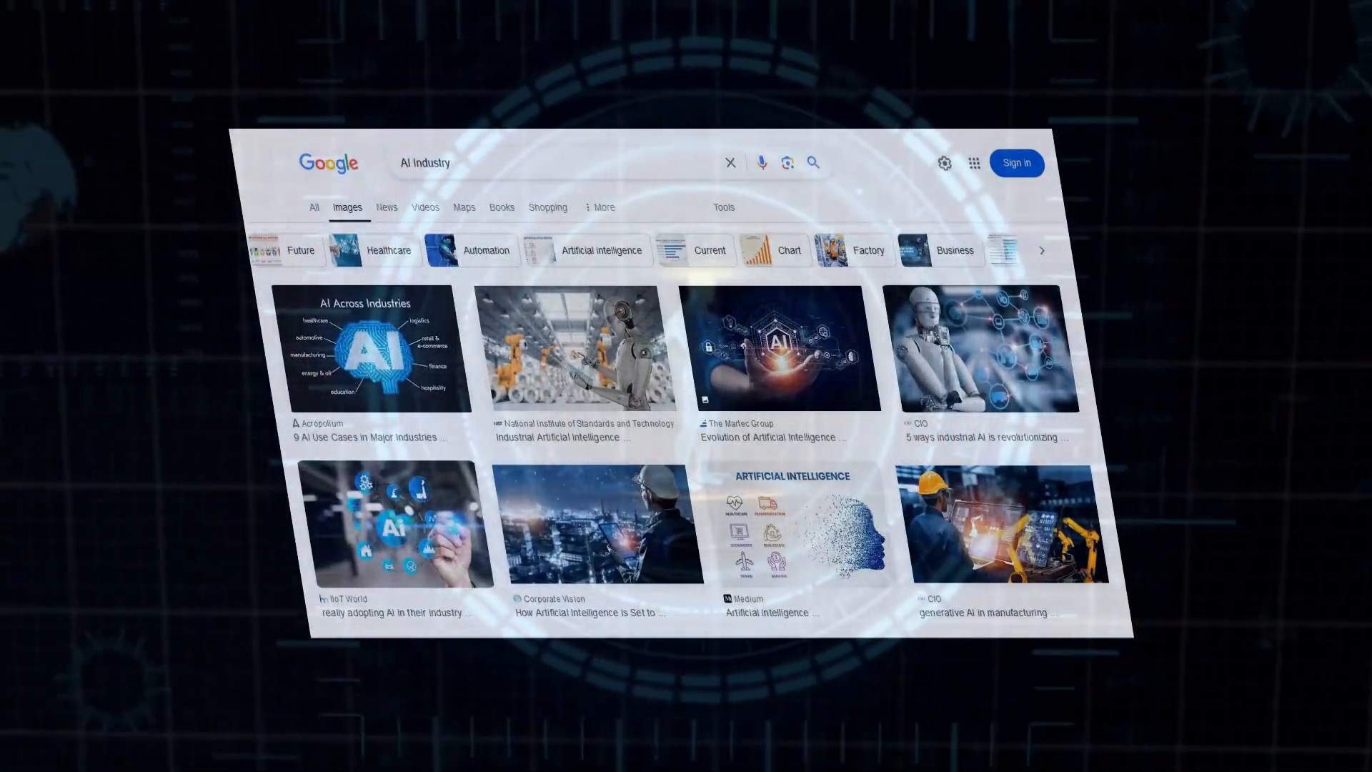
- Scroll down through the AI Industry image results
scroll(down, 3)
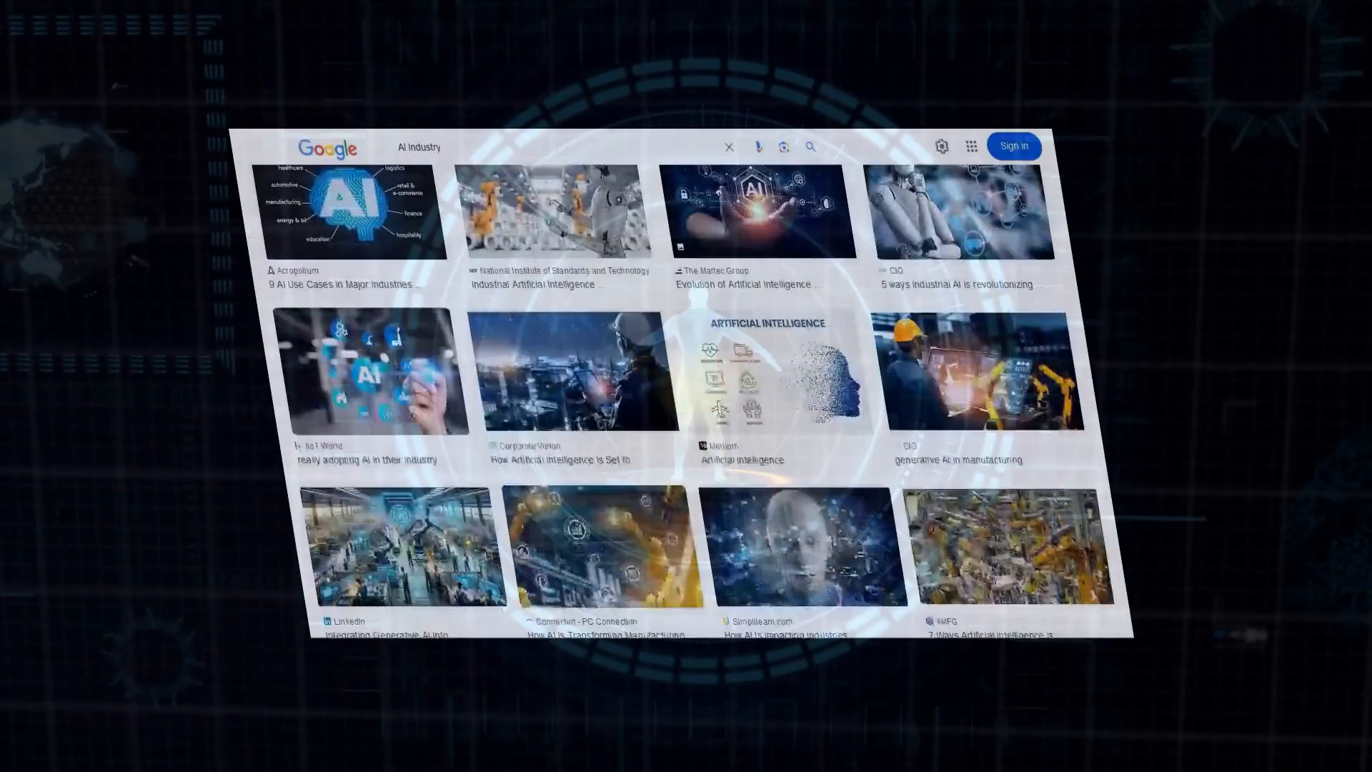
scroll(down, 3)
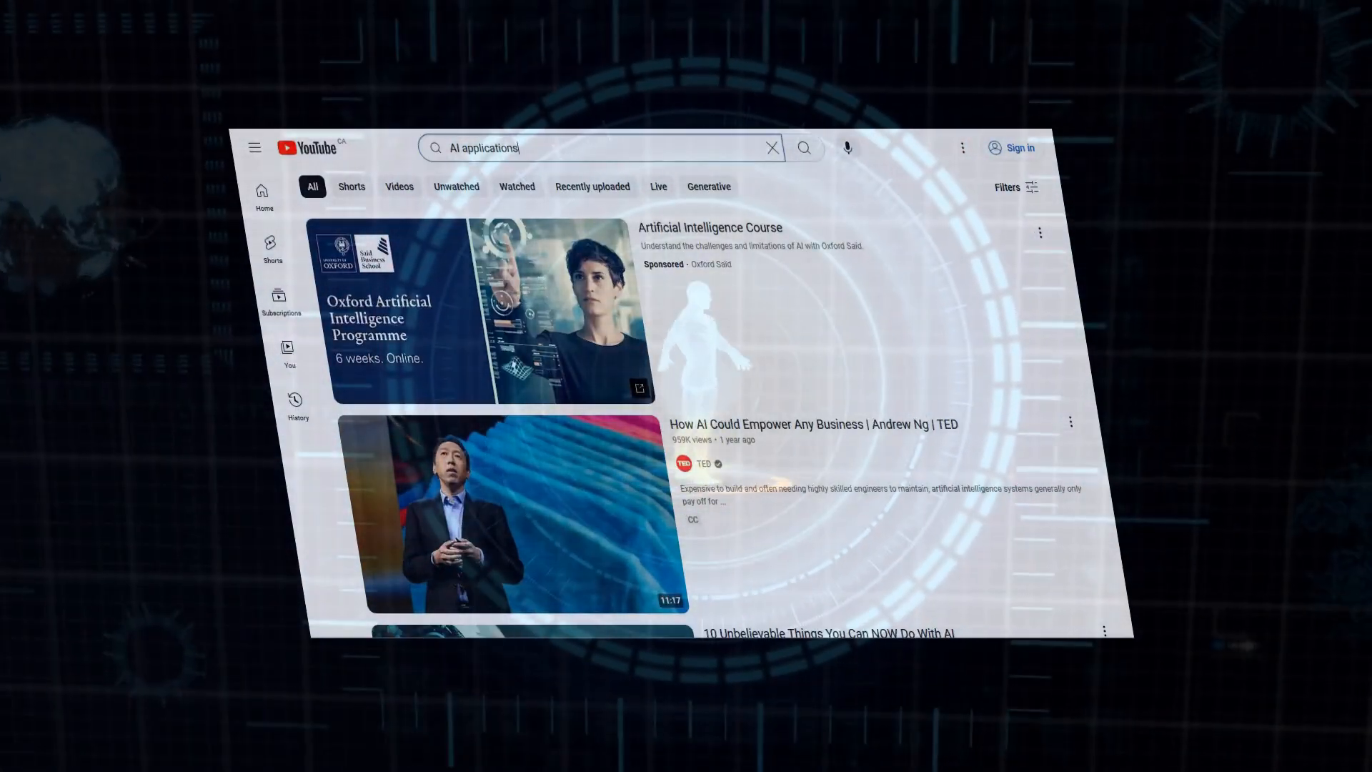
- Scroll through the YouTube video results for 'AI applications'
scroll(down, 3)
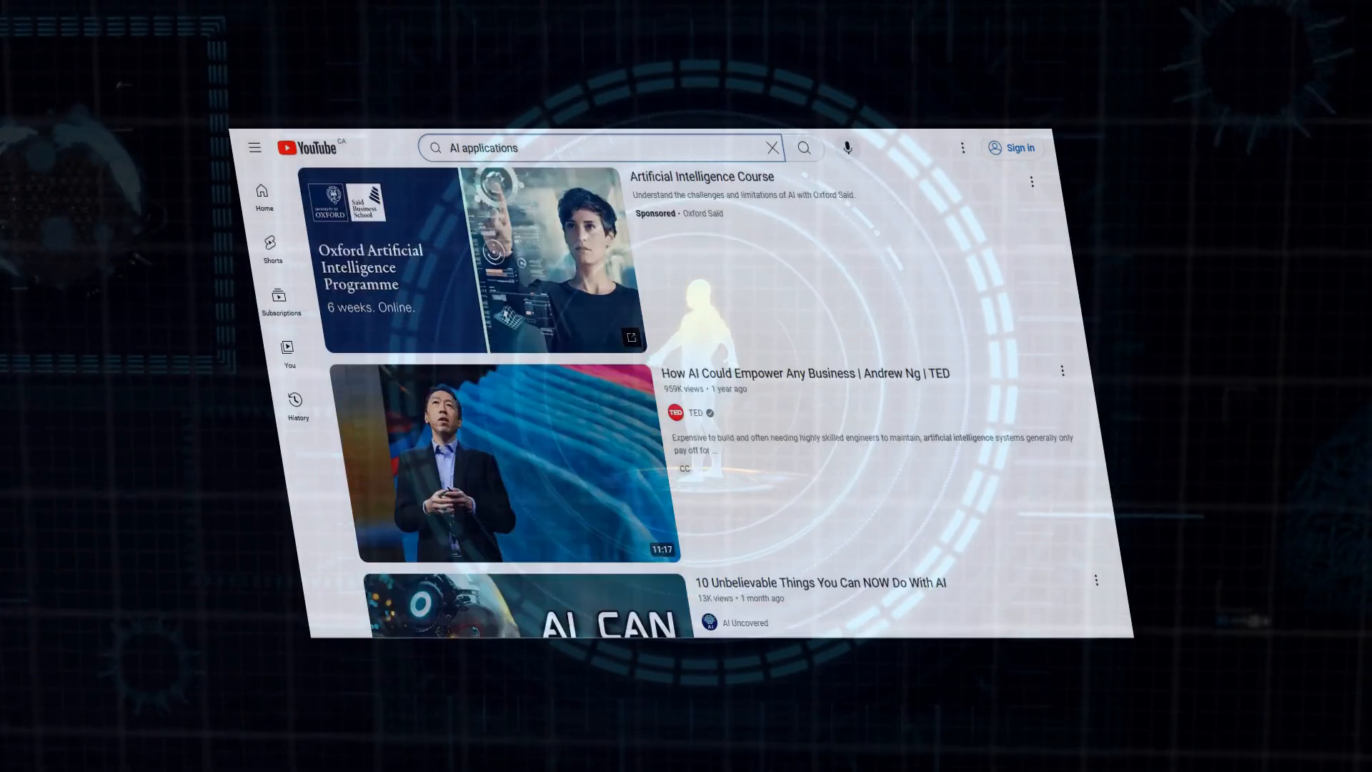
scroll(down, 3)
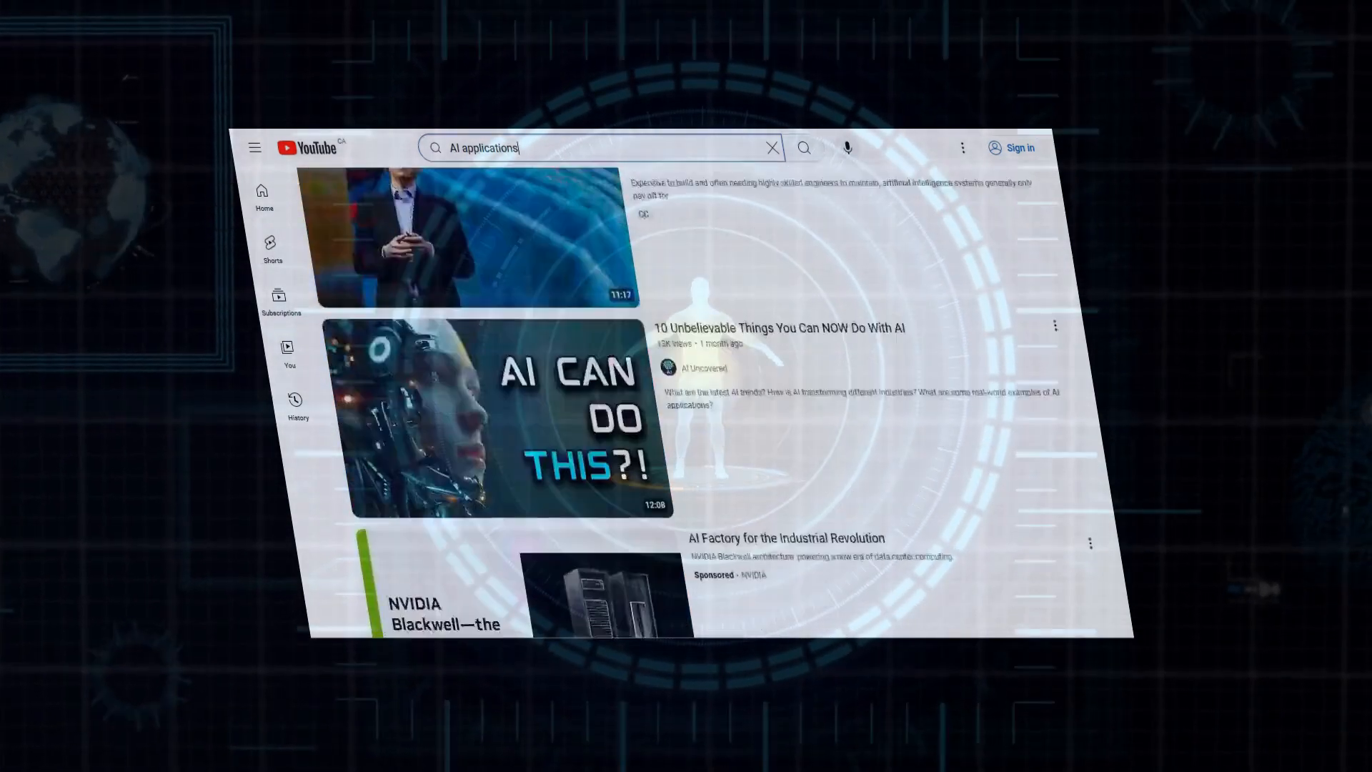
scroll(down, 3)
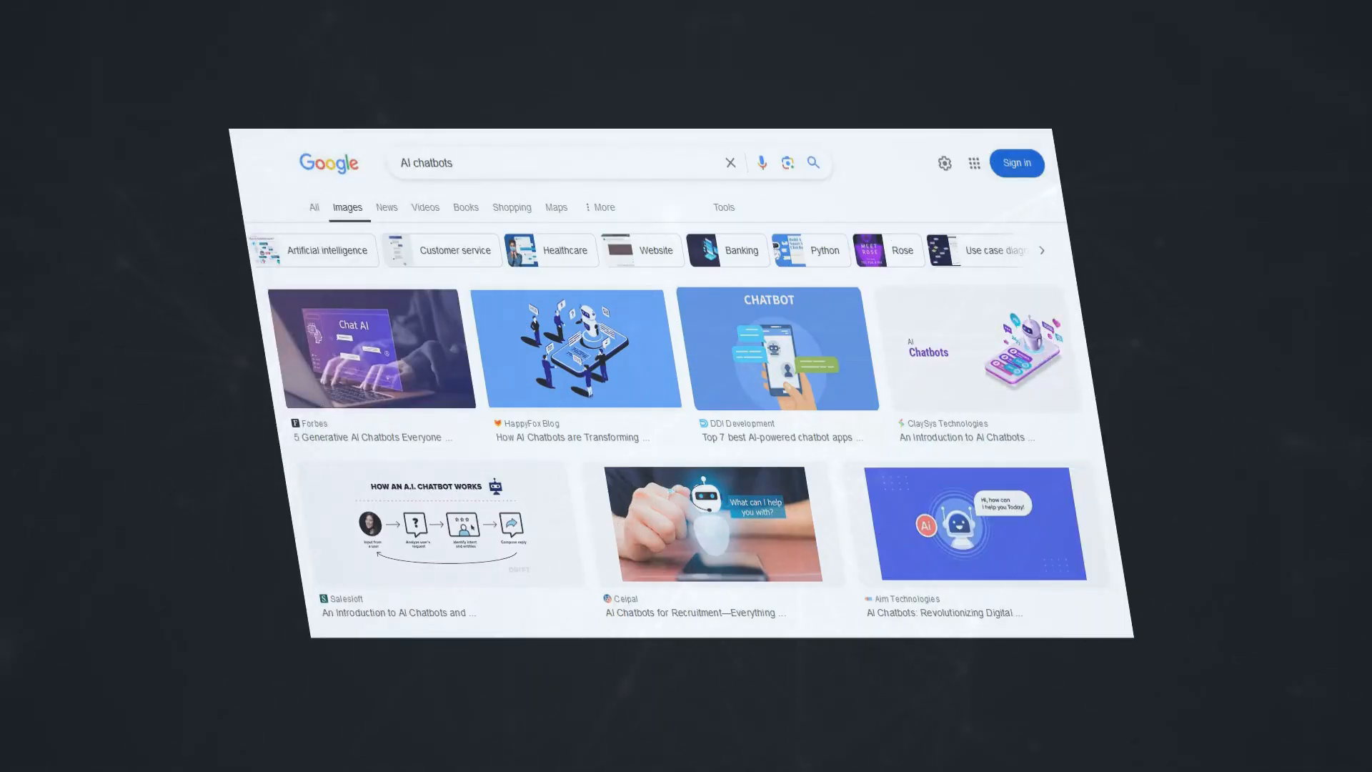
- Scroll down the Google Images results for 'AI in education'
scroll(down, 3)
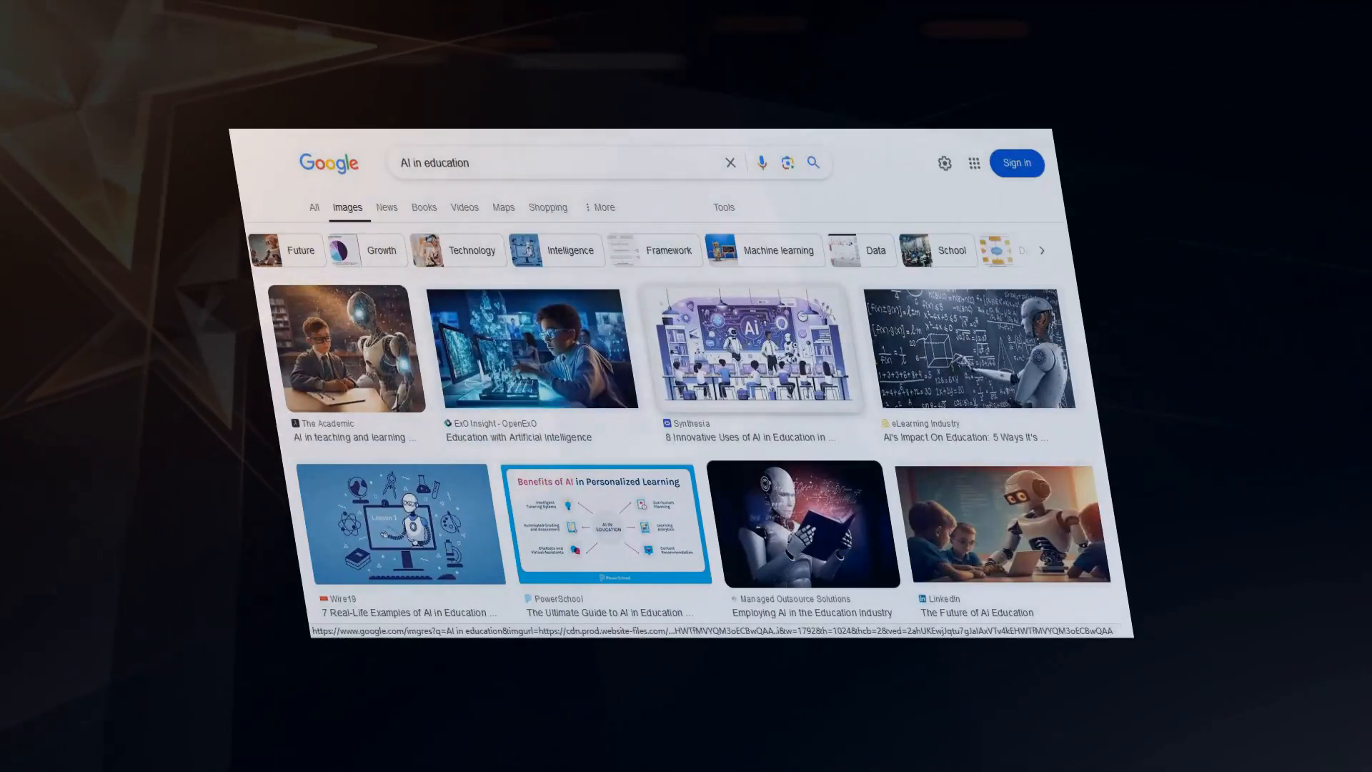
- Preview the '8 Innovative Uses of AI in Education' image, then search 'AI in entertainment'
click(750, 349)
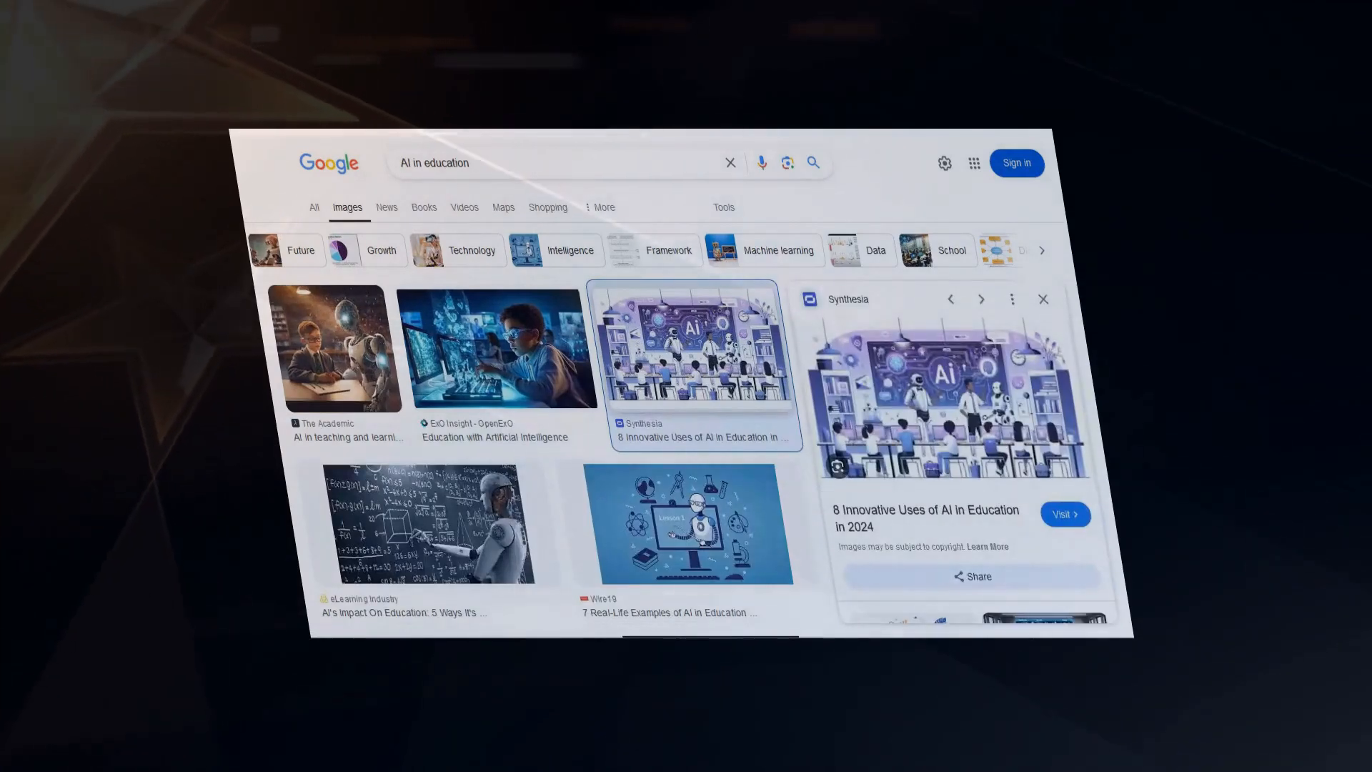
scroll(down, 3)
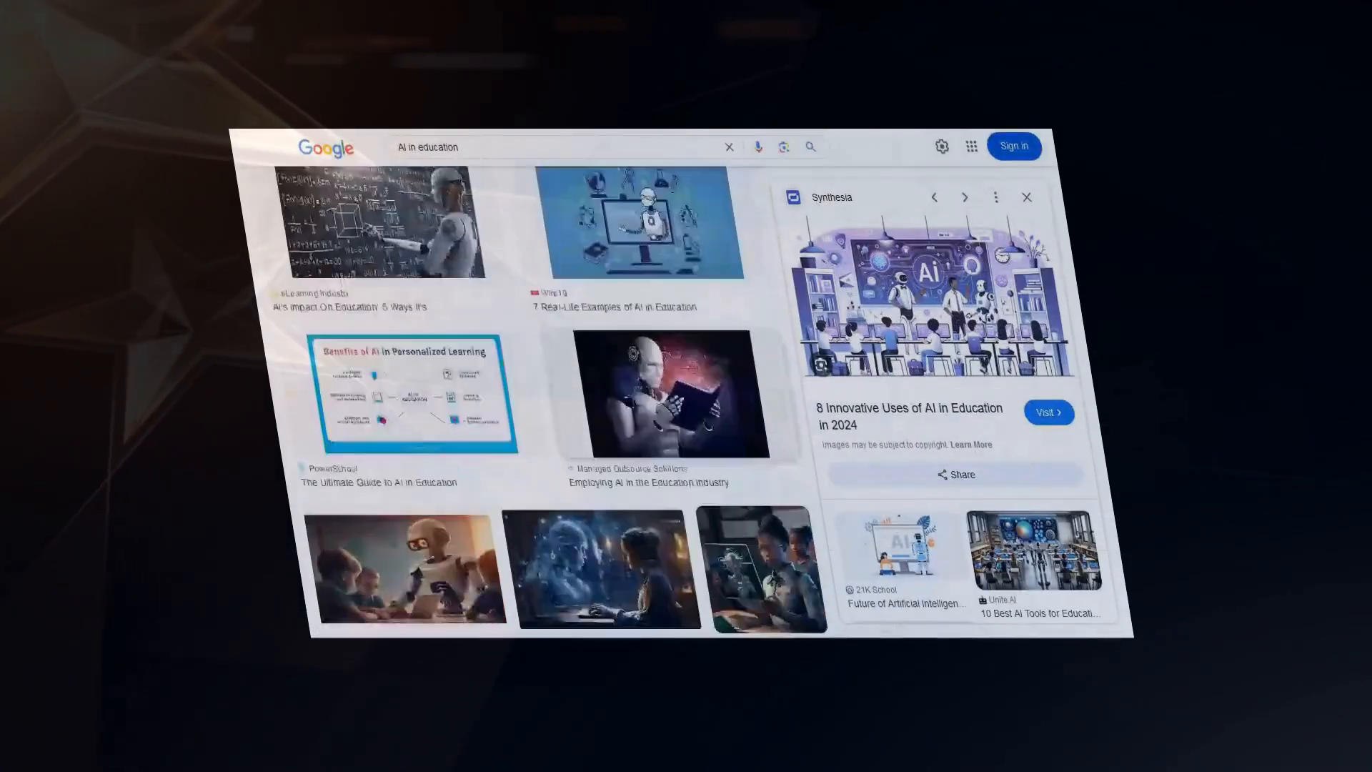
text(AI in entertainment)
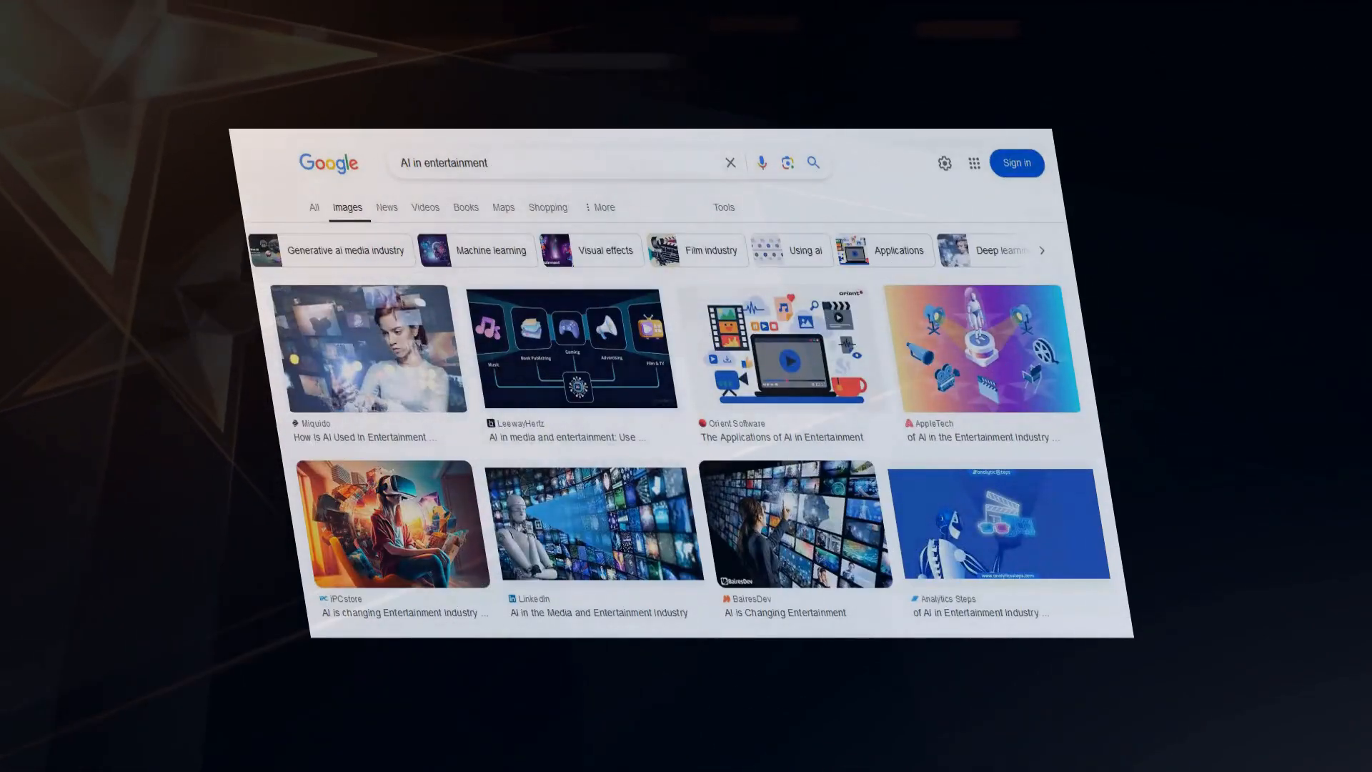
- Browse the AI in entertainment videos, including The Economist's and IGN's
scroll(down, 3)
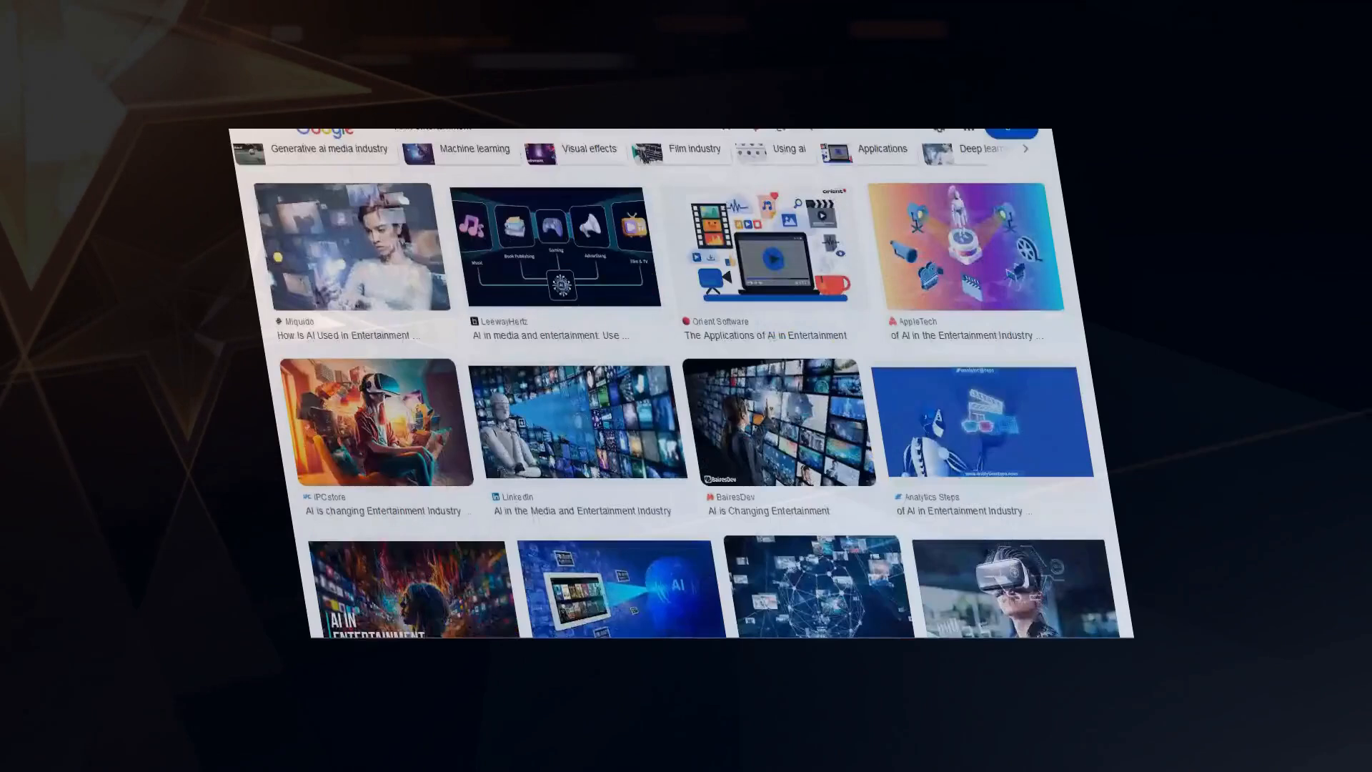
scroll(down, 3)
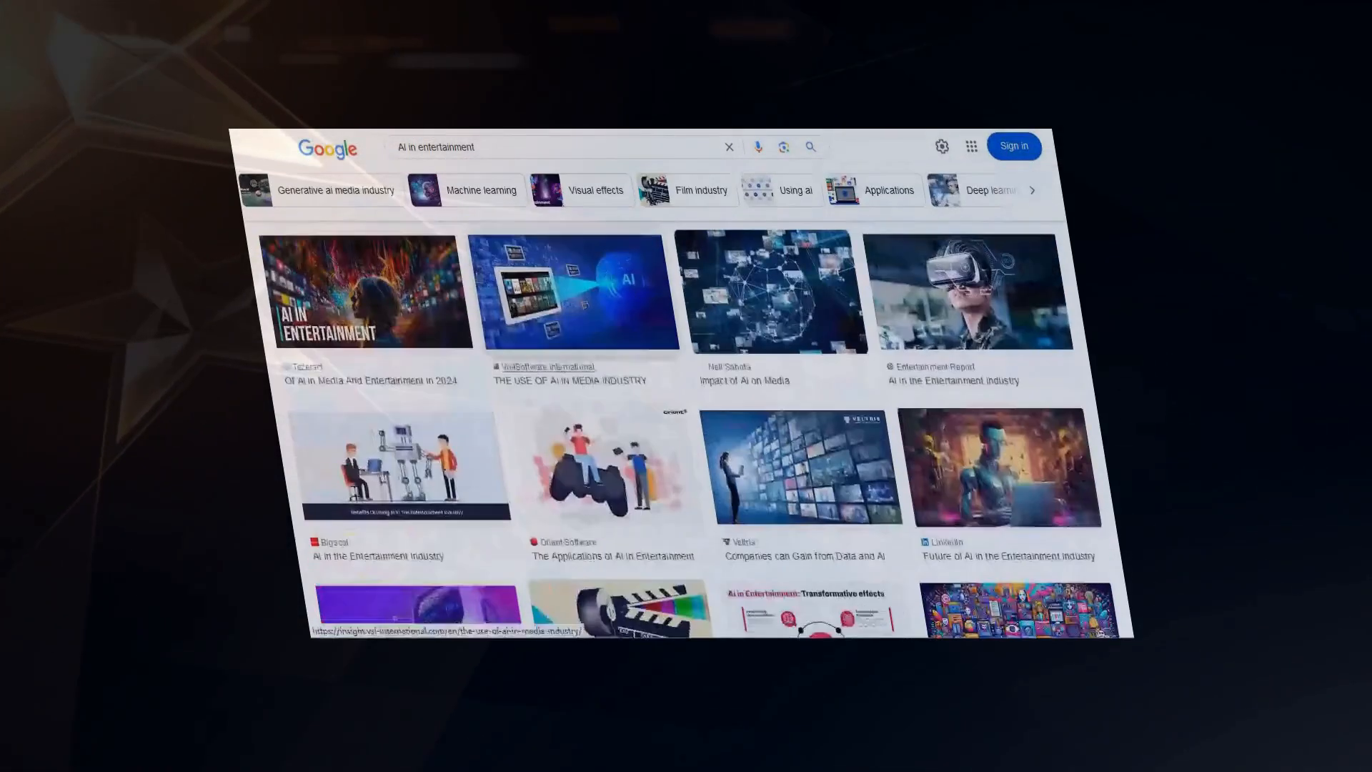
scroll(down, 3)
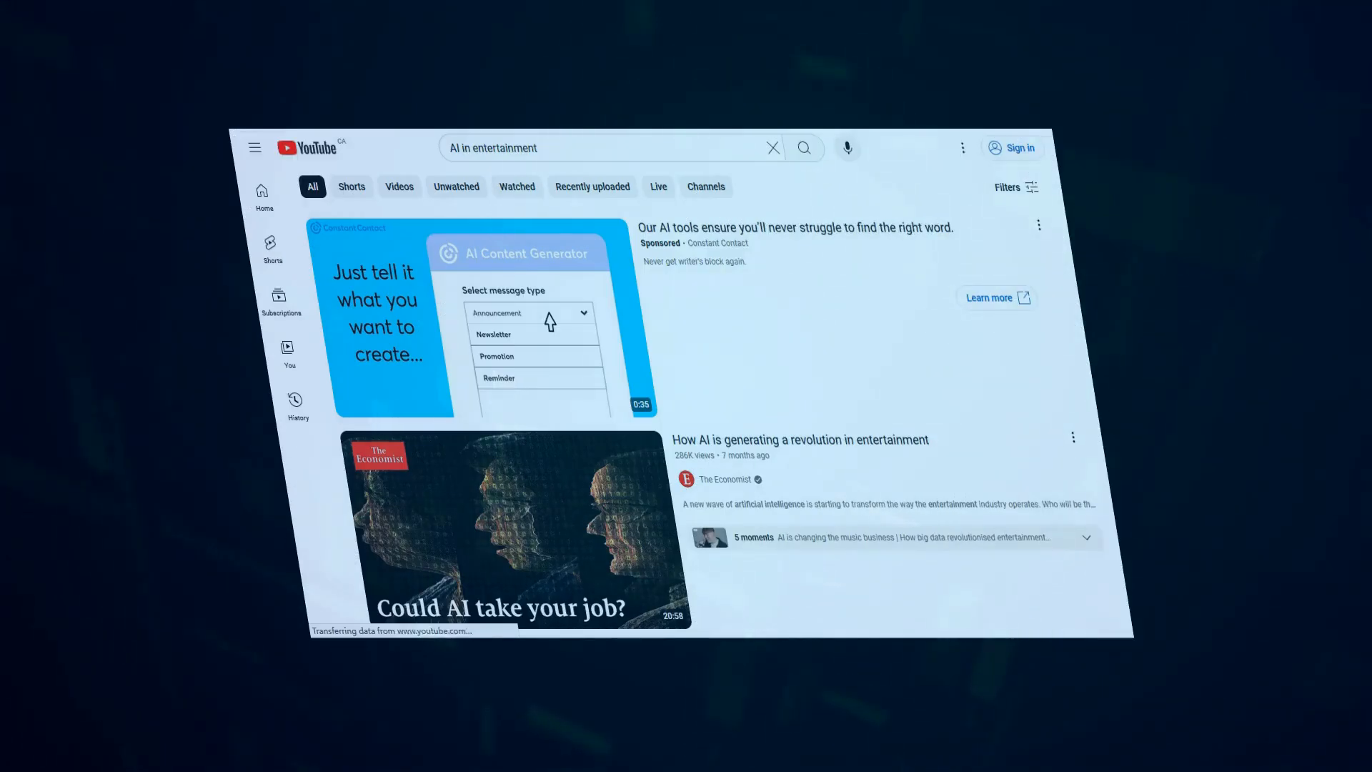
click(604, 148)
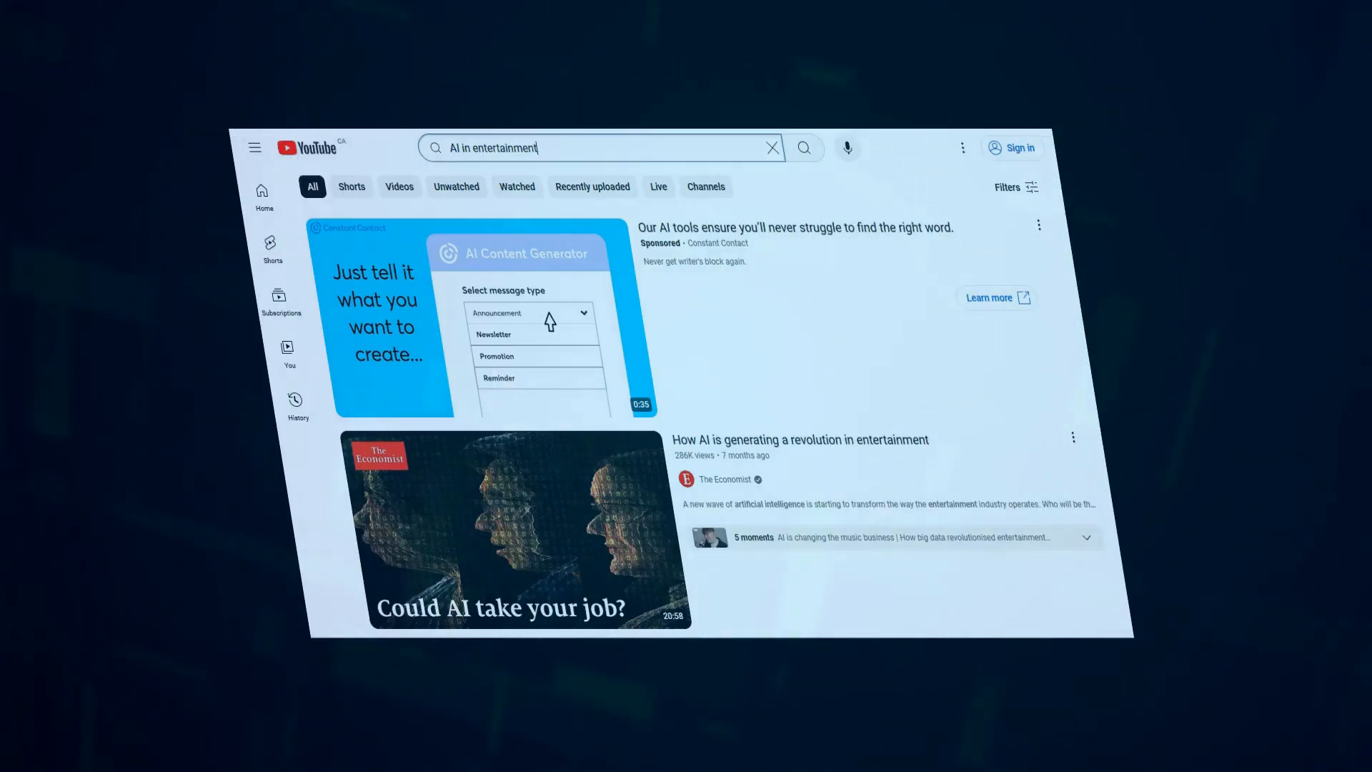
scroll(down, 3)
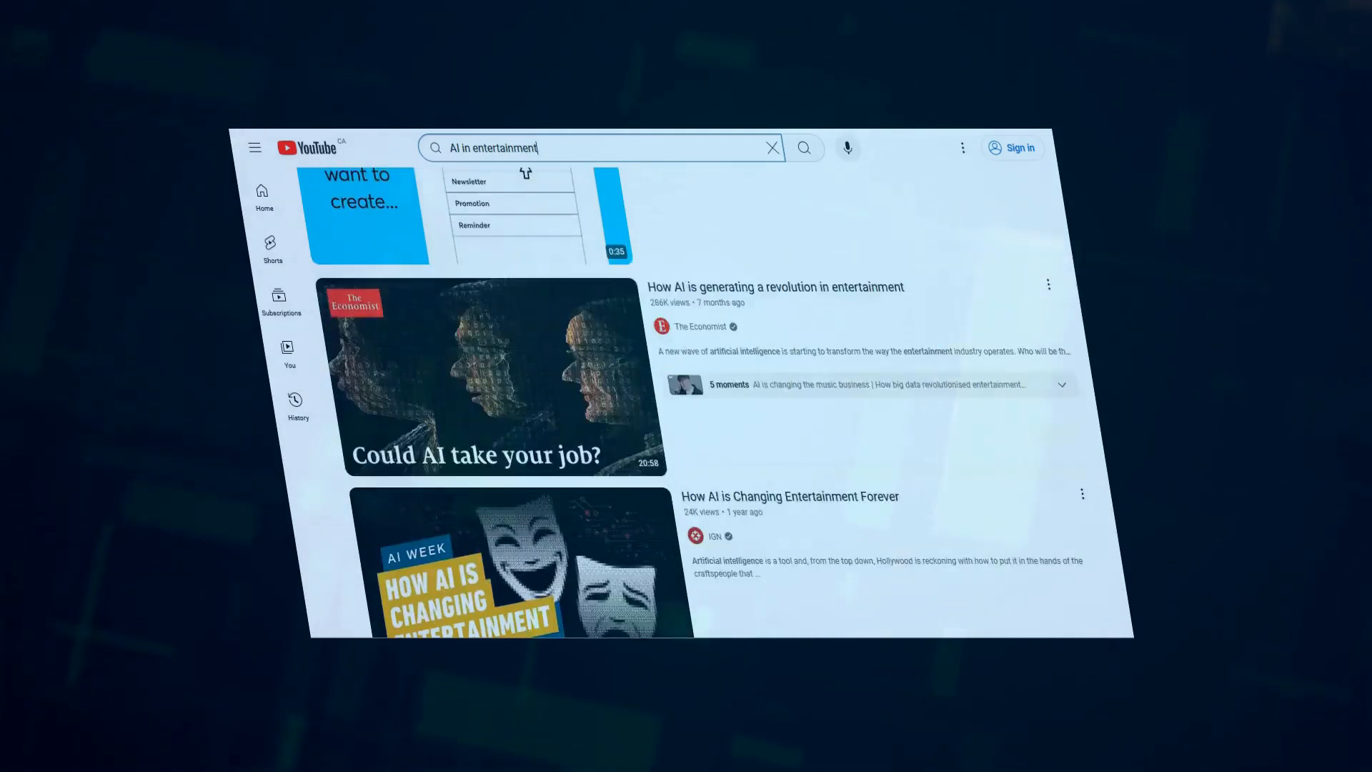
scroll(down, 3)
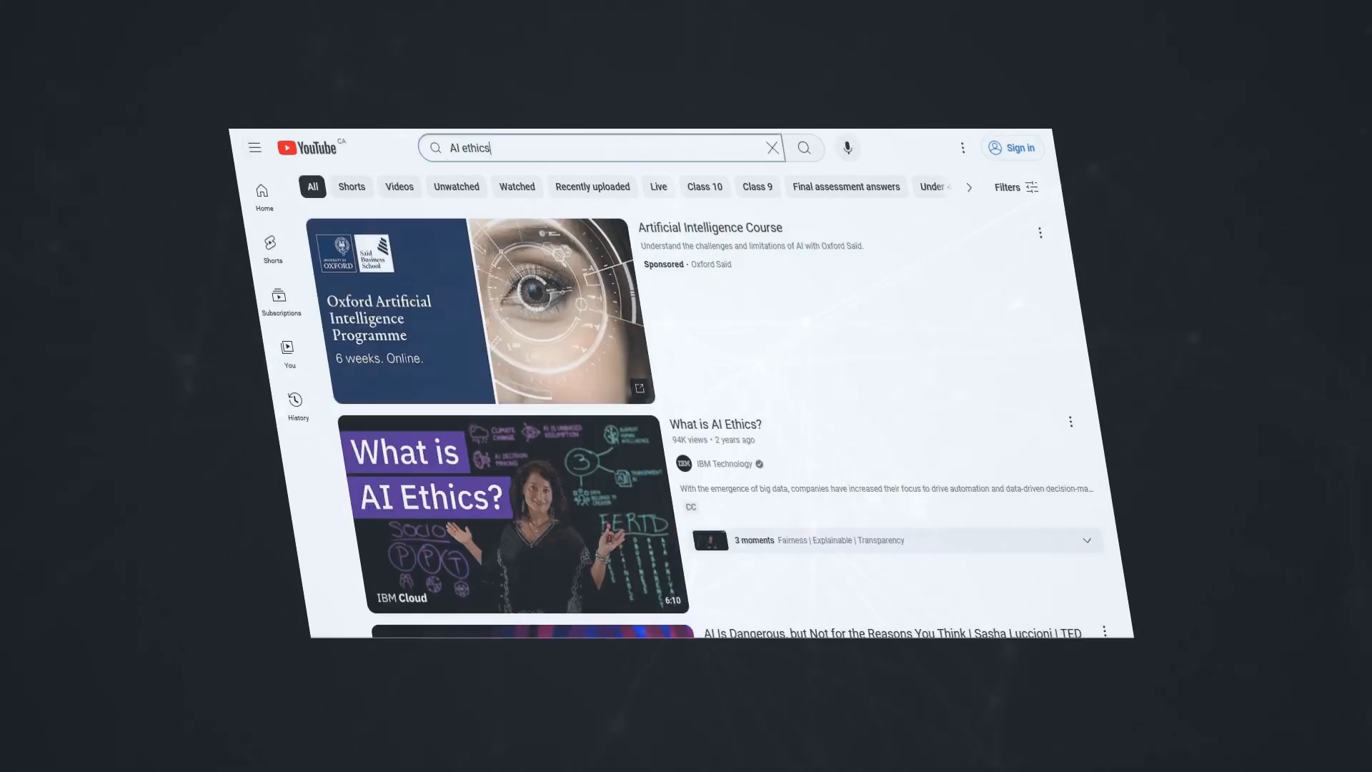
- Scroll the AI ethics videos past IBM Technology's 'What is AI Ethics?' and the TED talk
scroll(down, 3)
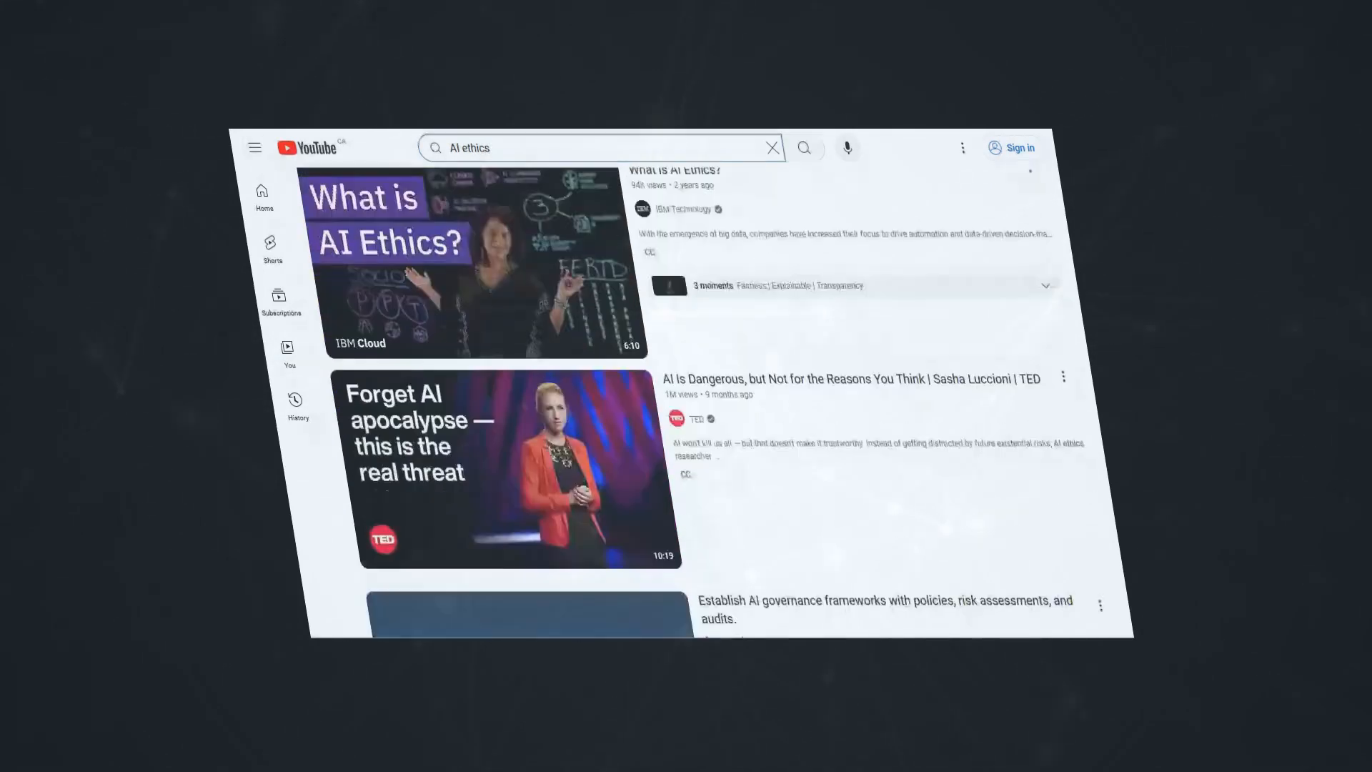
scroll(down, 3)
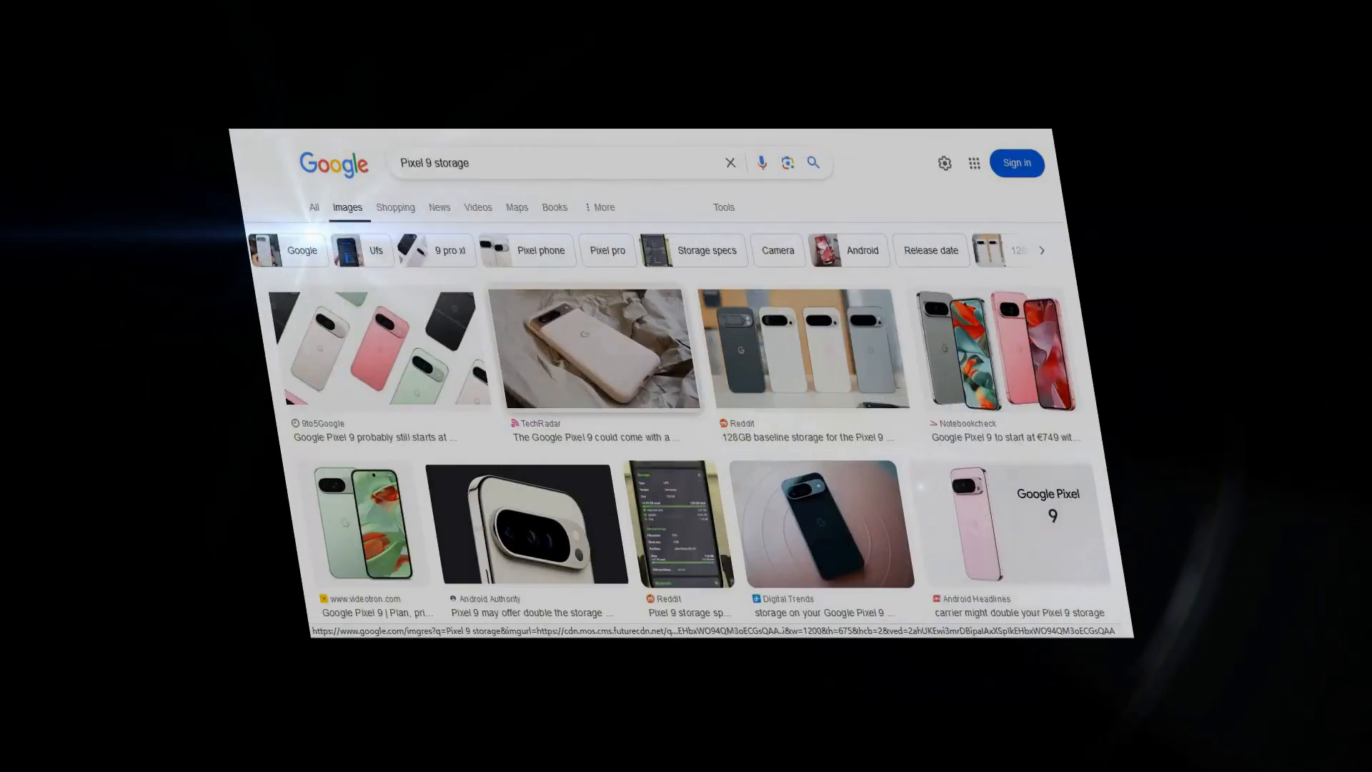
- Preview the TechRadar Pixel 9 photo and scroll the Pixel 9 storage results
click(601, 348)
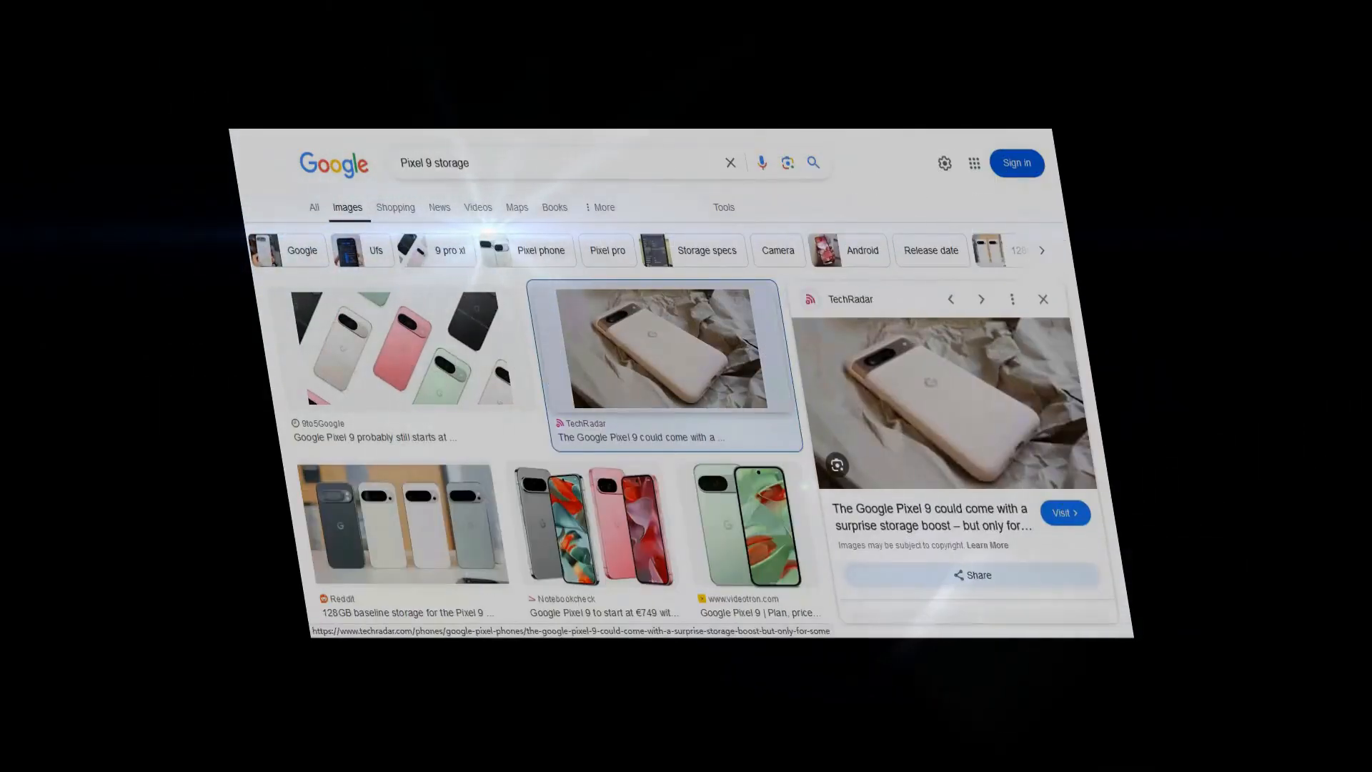
scroll(down, 3)
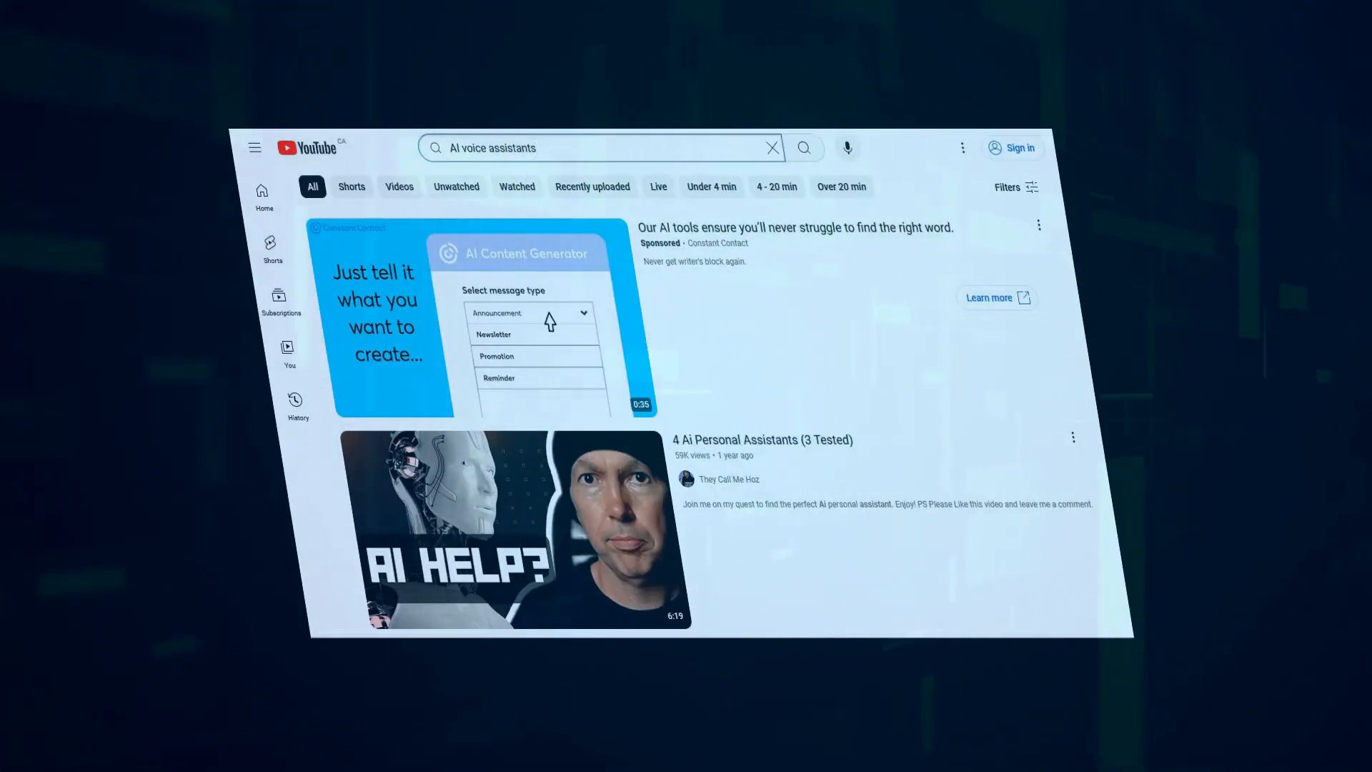
- Scroll the AI voice assistants videos on personal assistants and building a voice assistant
scroll(down, 3)
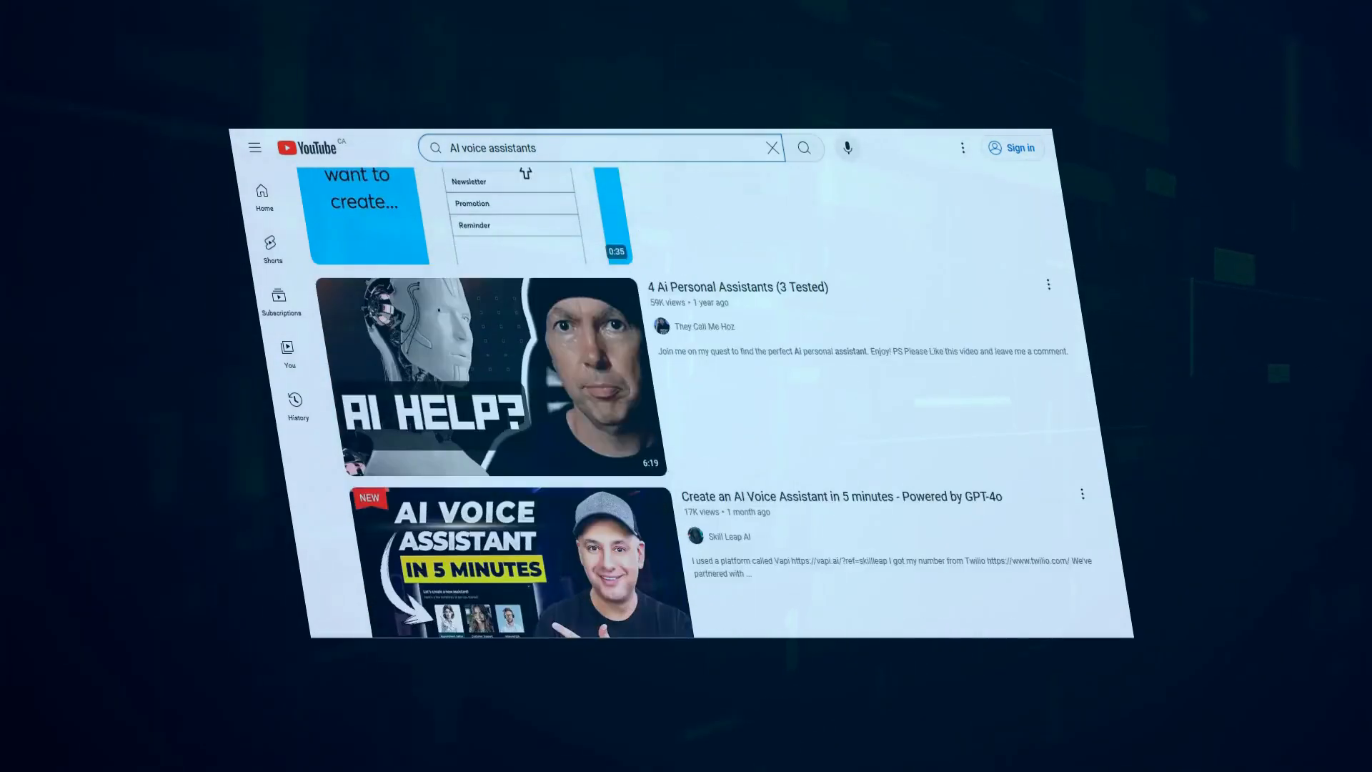
scroll(down, 3)
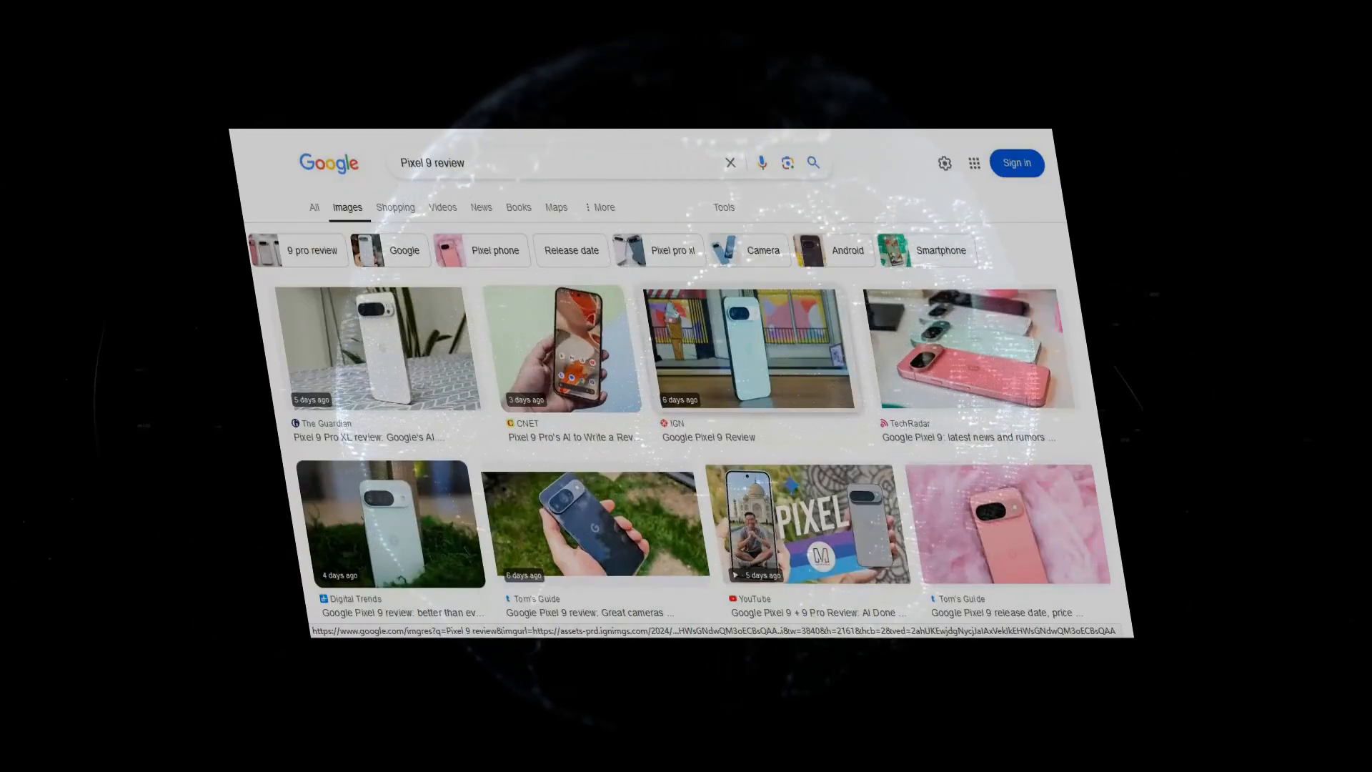
- Preview IGN's 'Google Pixel 9 Review' image and scroll the Pixel 9 review results
click(758, 350)
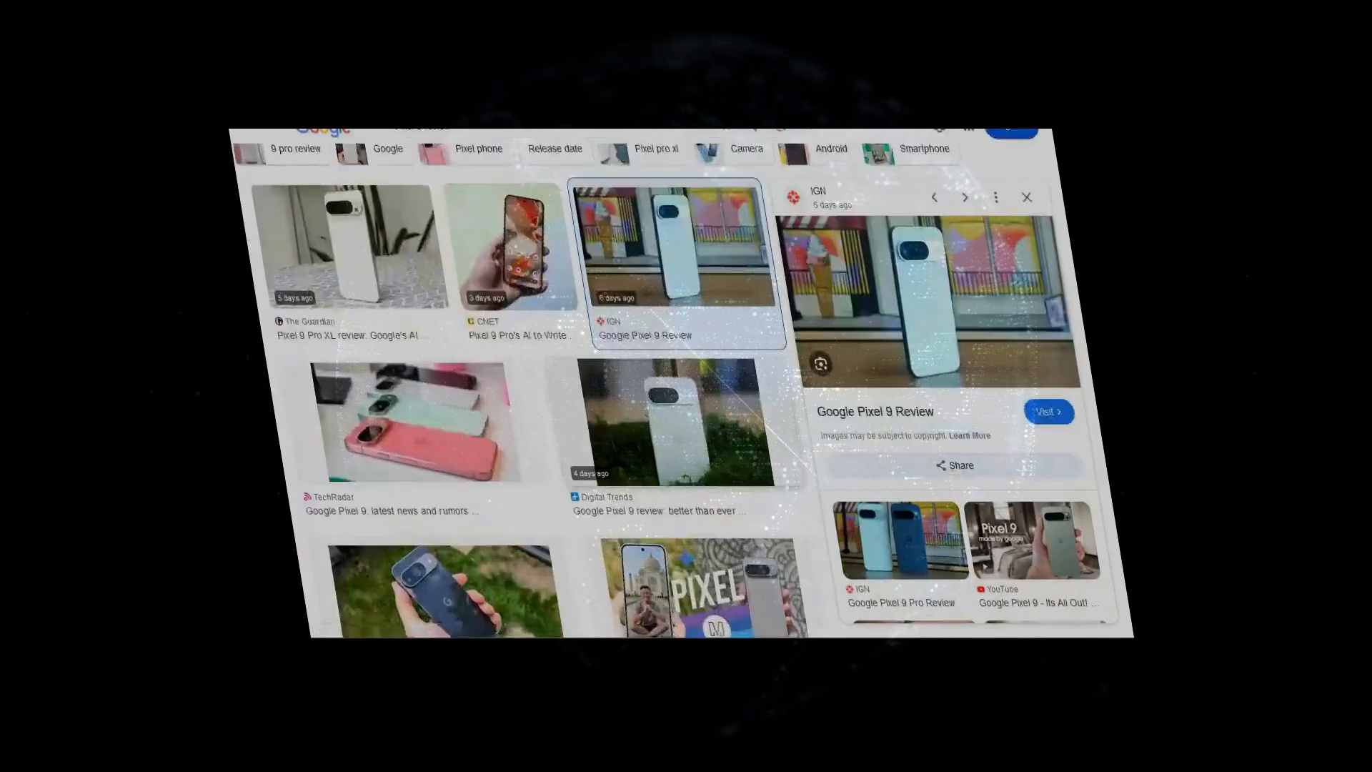
scroll(down, 3)
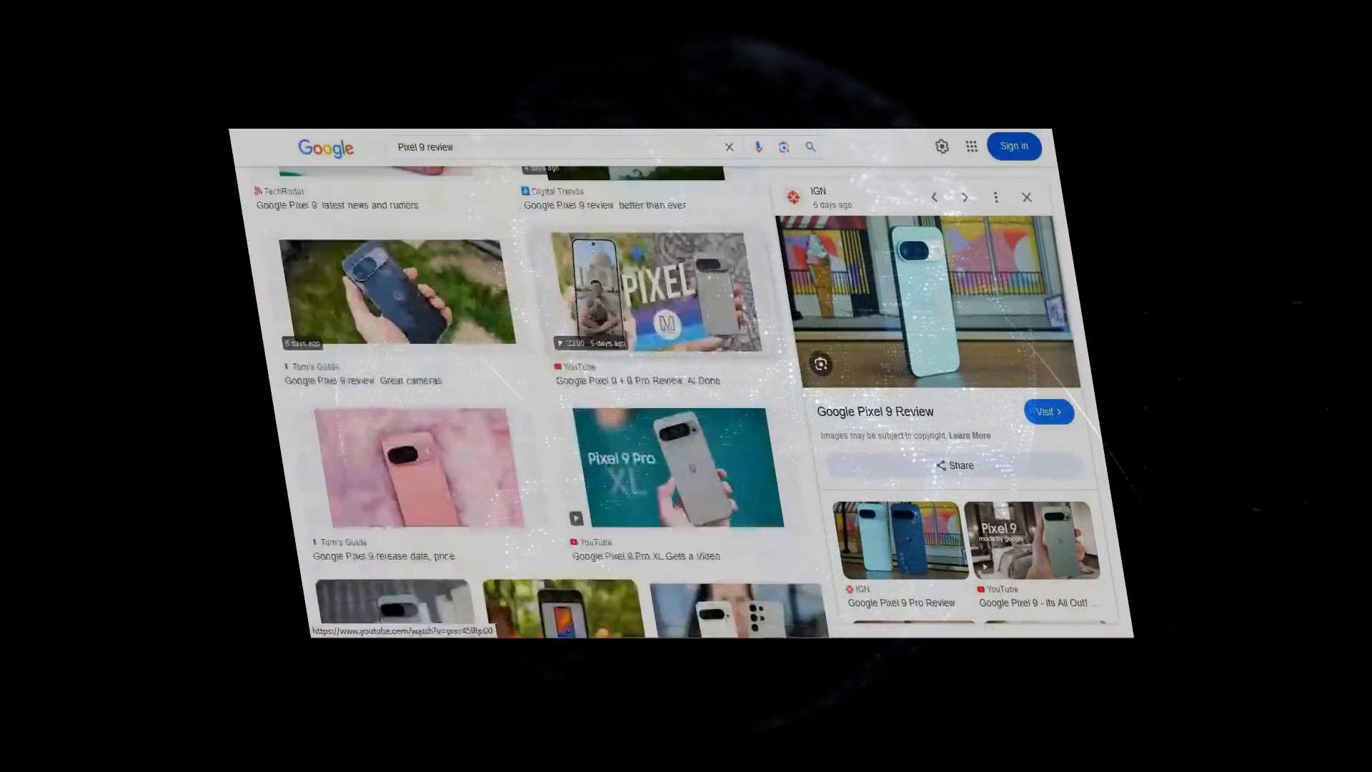